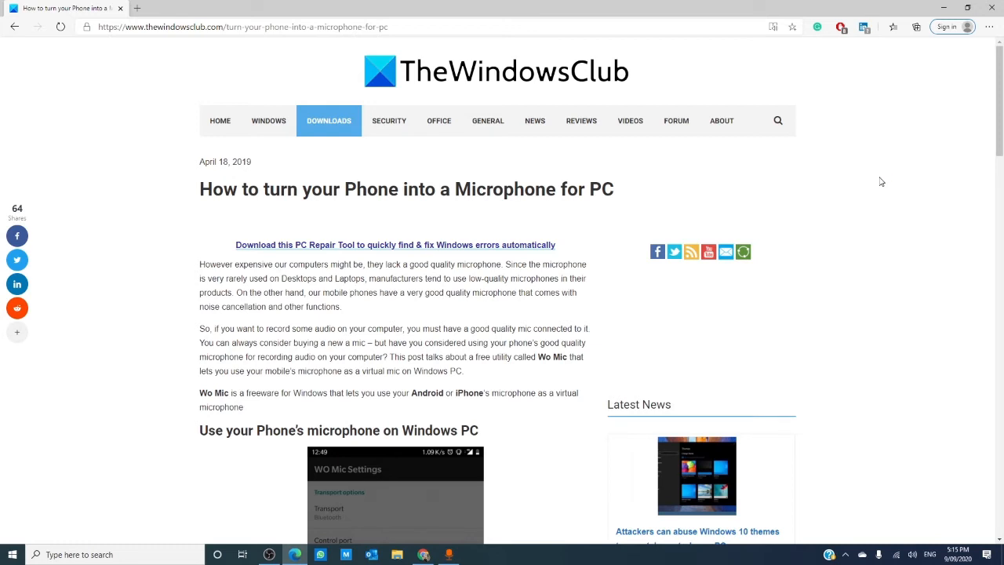
# Step: Connect to the phone from the Connection menu using USB as the transport type
pyautogui.scroll(-3)
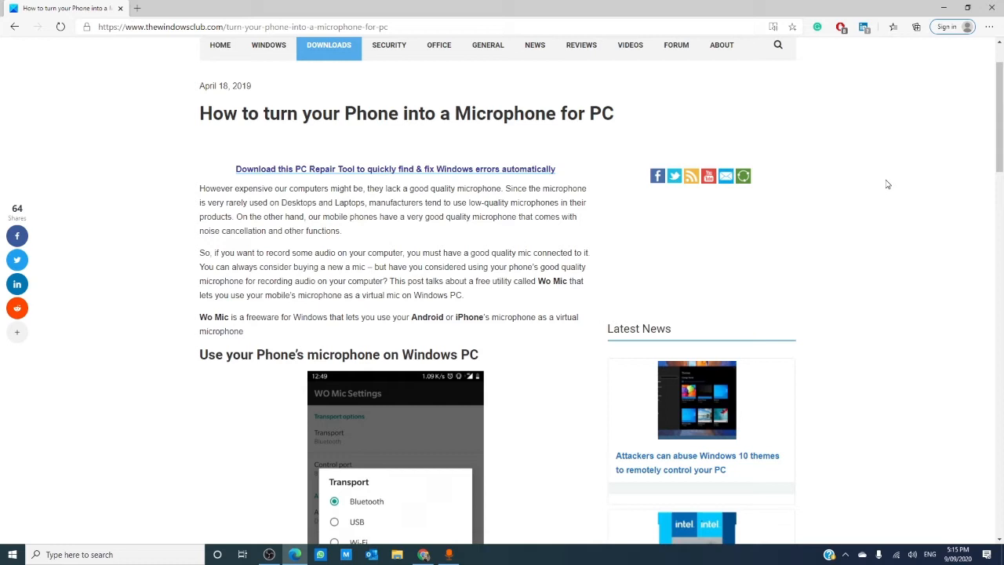
pyautogui.moveTo(603, 433)
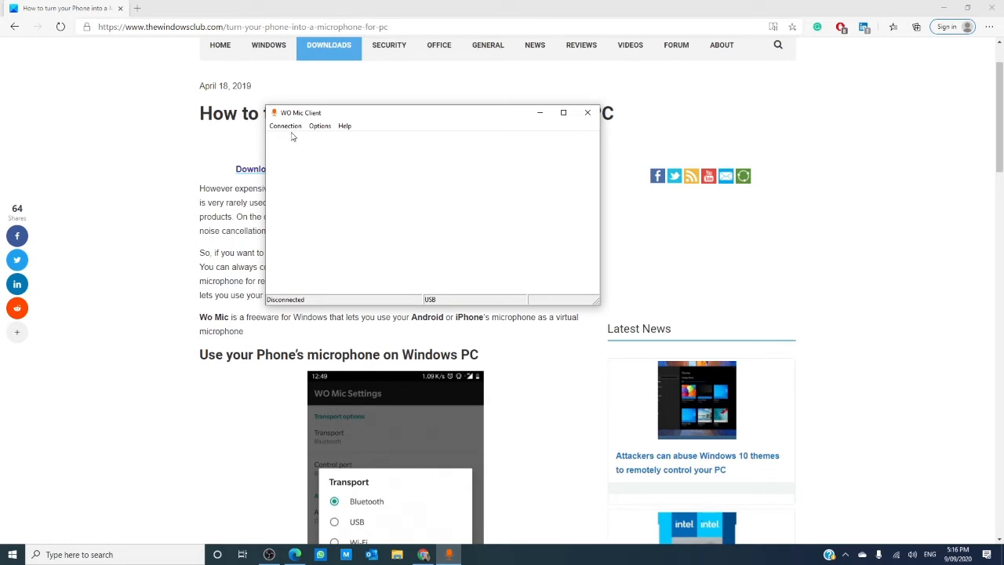
pyautogui.click(286, 125)
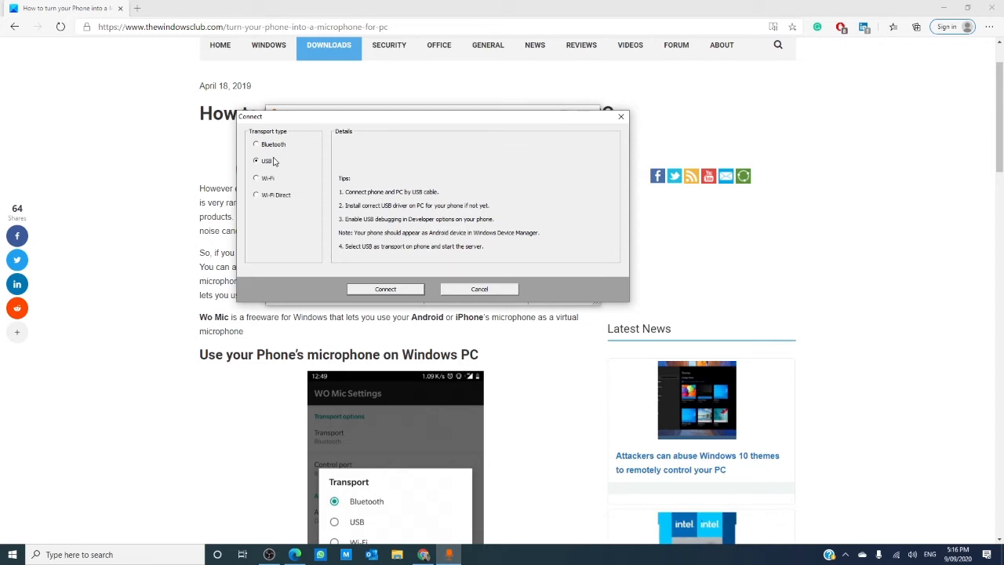
pyautogui.click(478, 288)
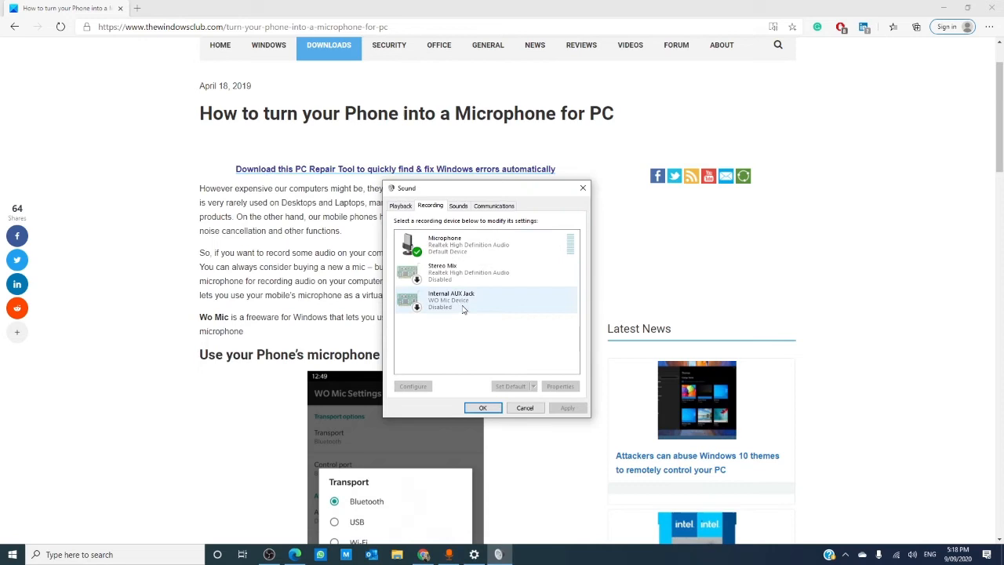
pyautogui.moveTo(469, 307)
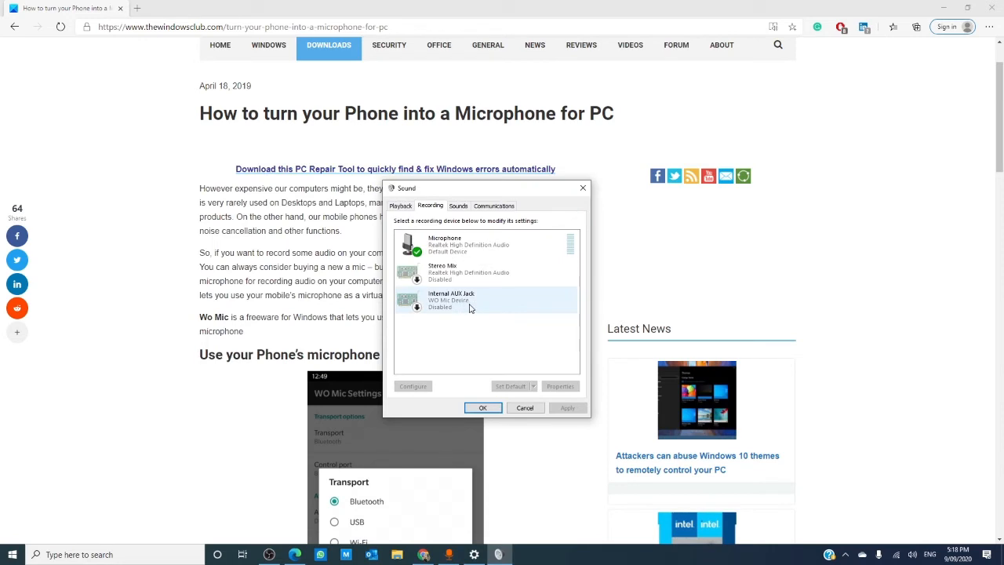